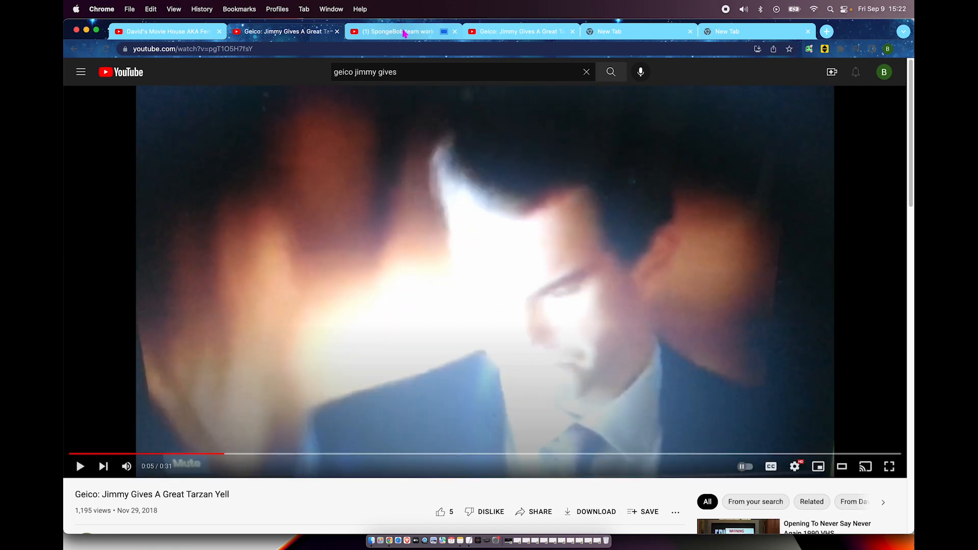
Play the SpongeBob teamwork song tab, then return to the Geico Tarzan yell ad
left_click(402, 31)
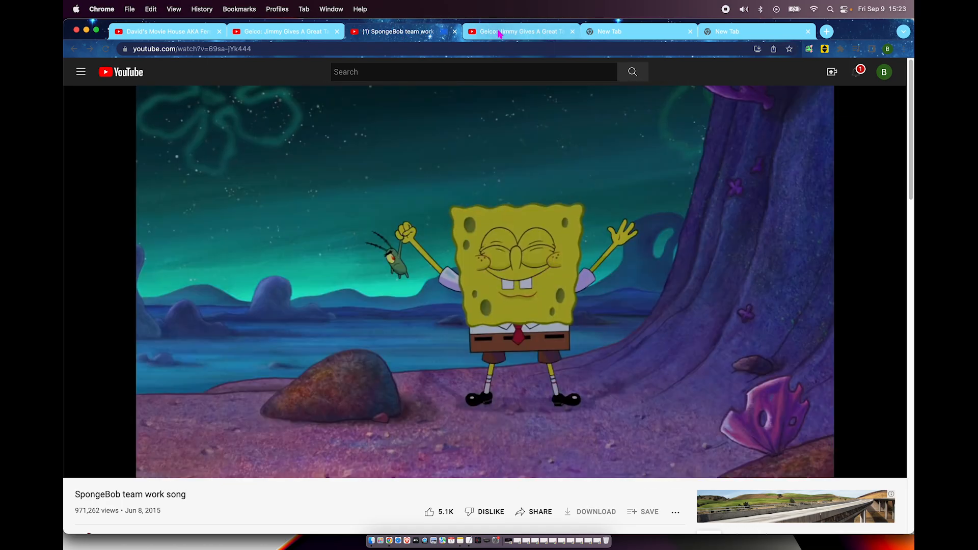
left_click(517, 31)
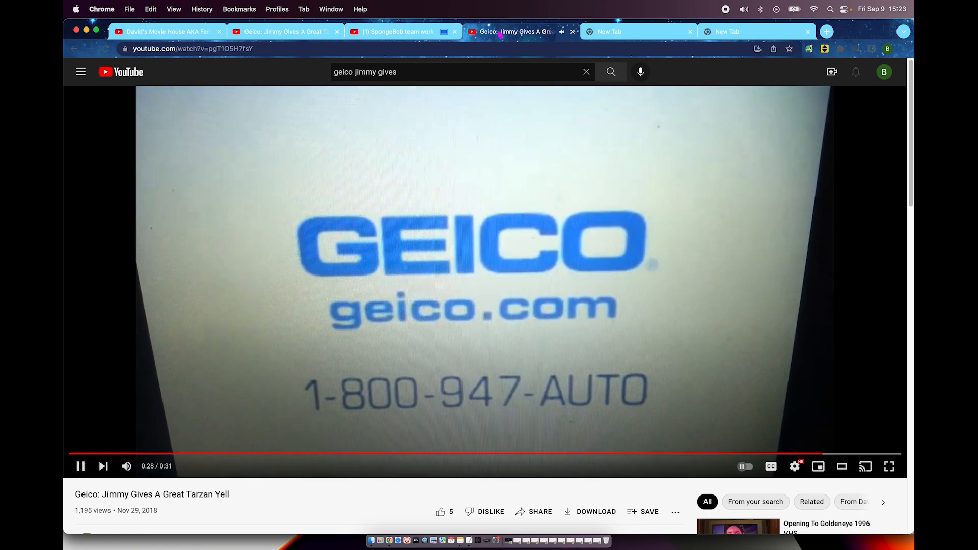